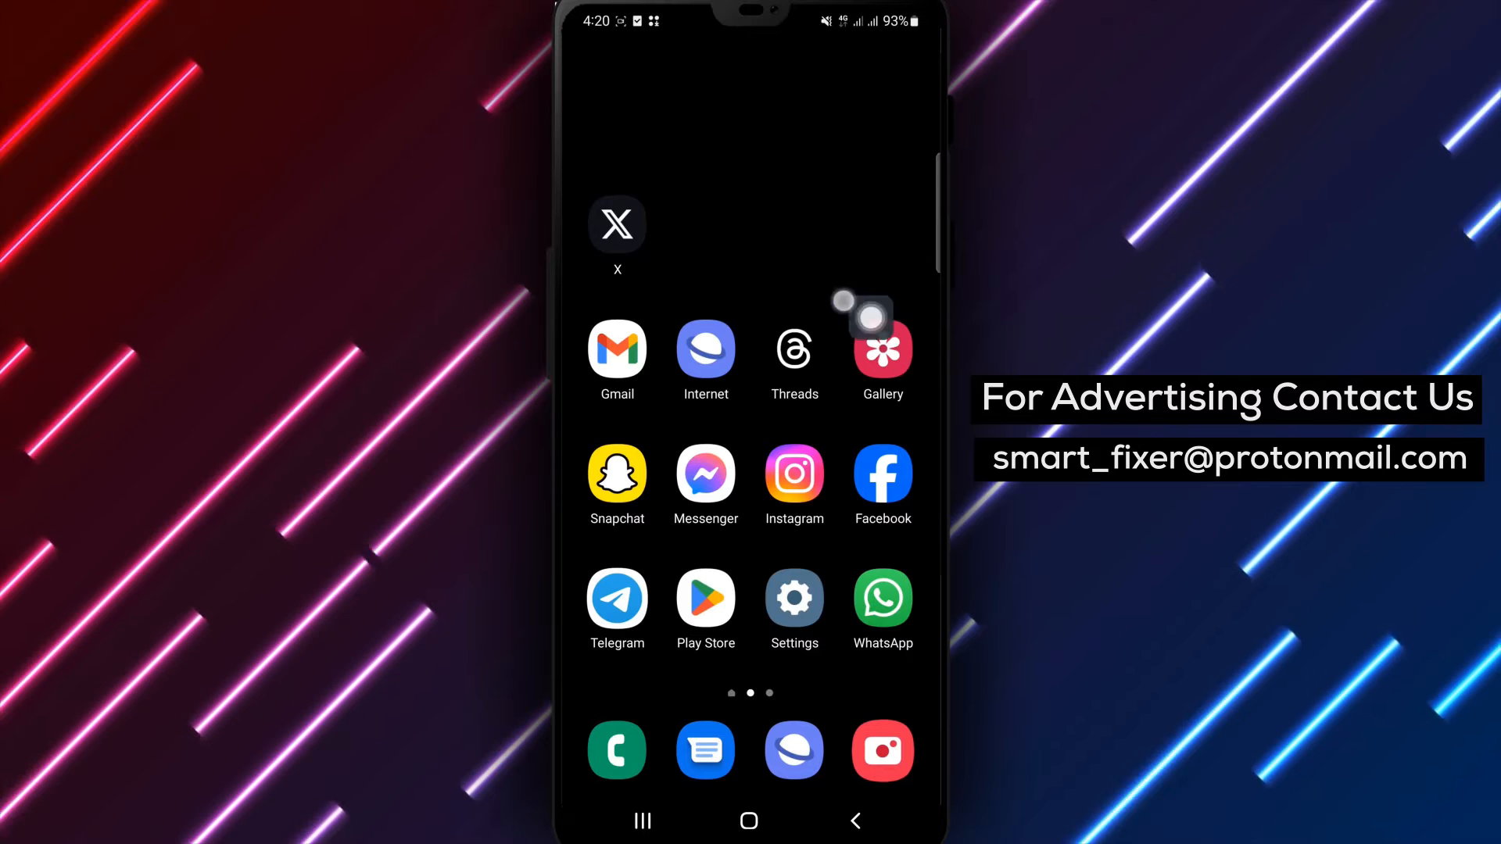
- Launch the X app from the Android home screen to its home feed
left_click(618, 226)
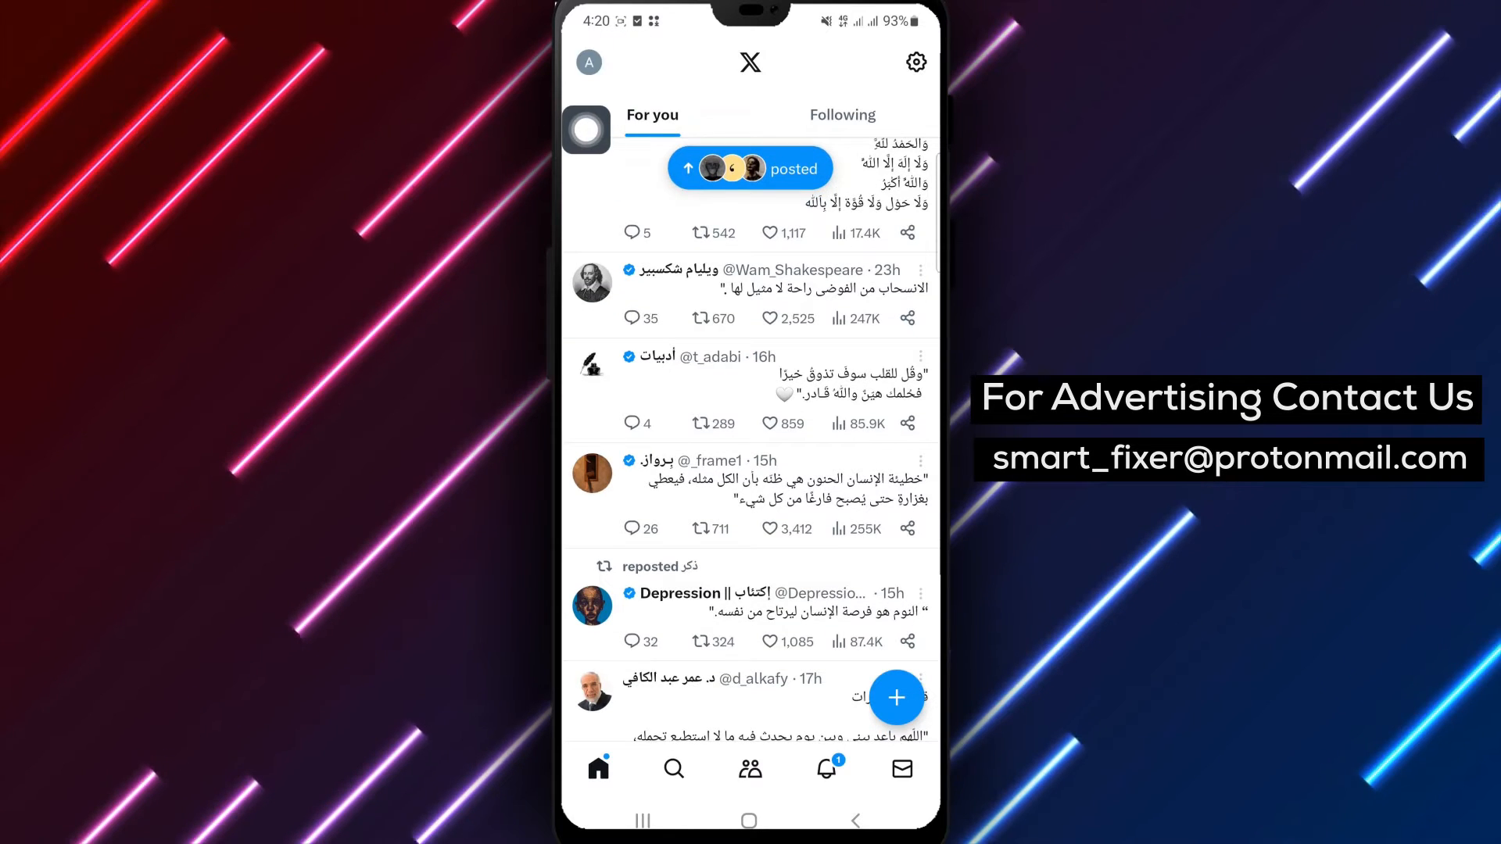
- Open the navigation drawer from the profile avatar at the top-left
left_click(589, 63)
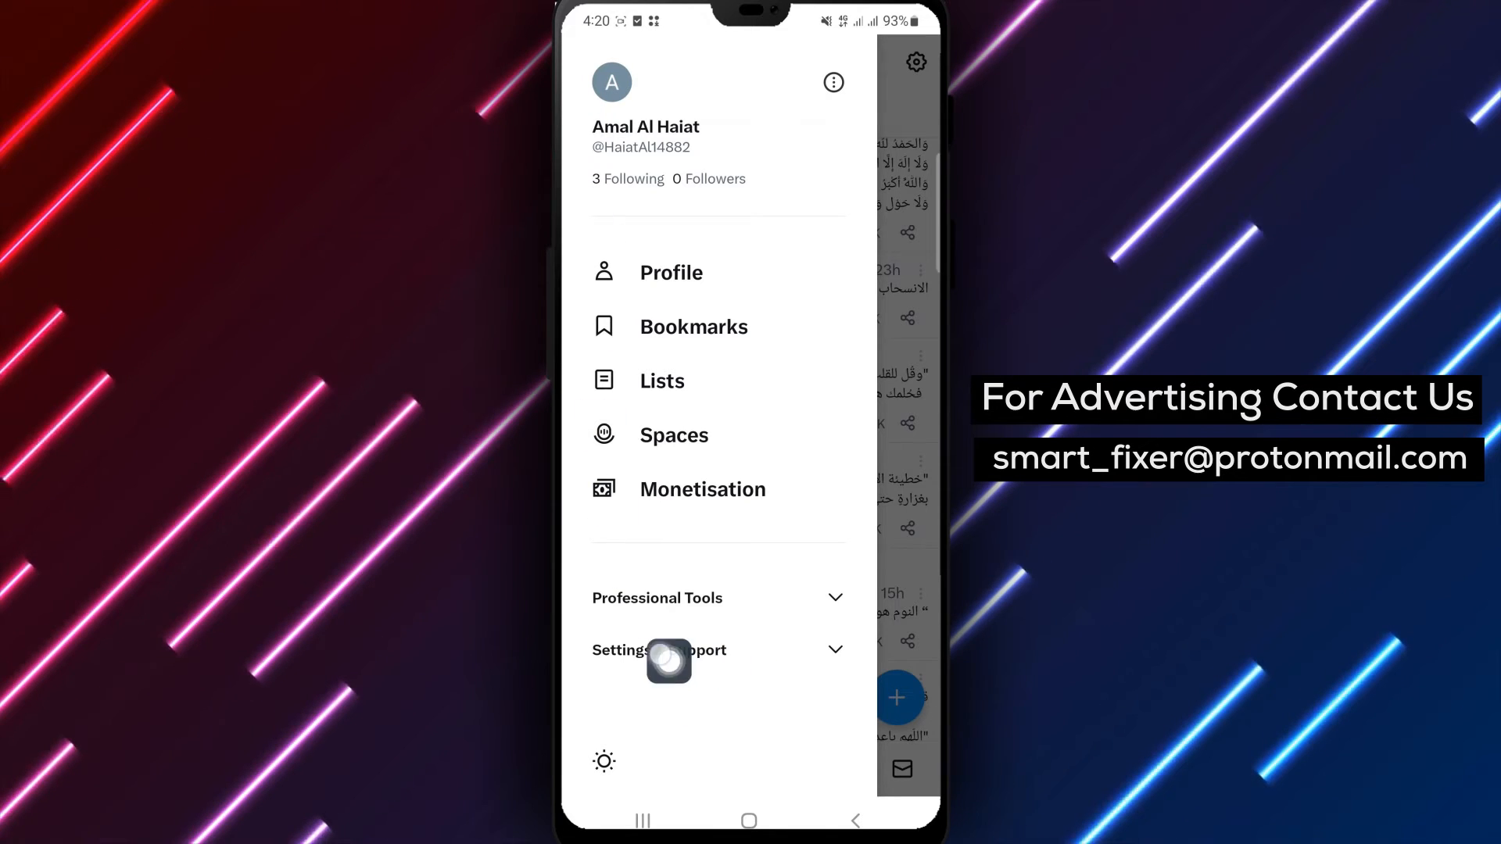
- Go through Settings & Support, Settings, Your account to Change your password
left_click(658, 650)
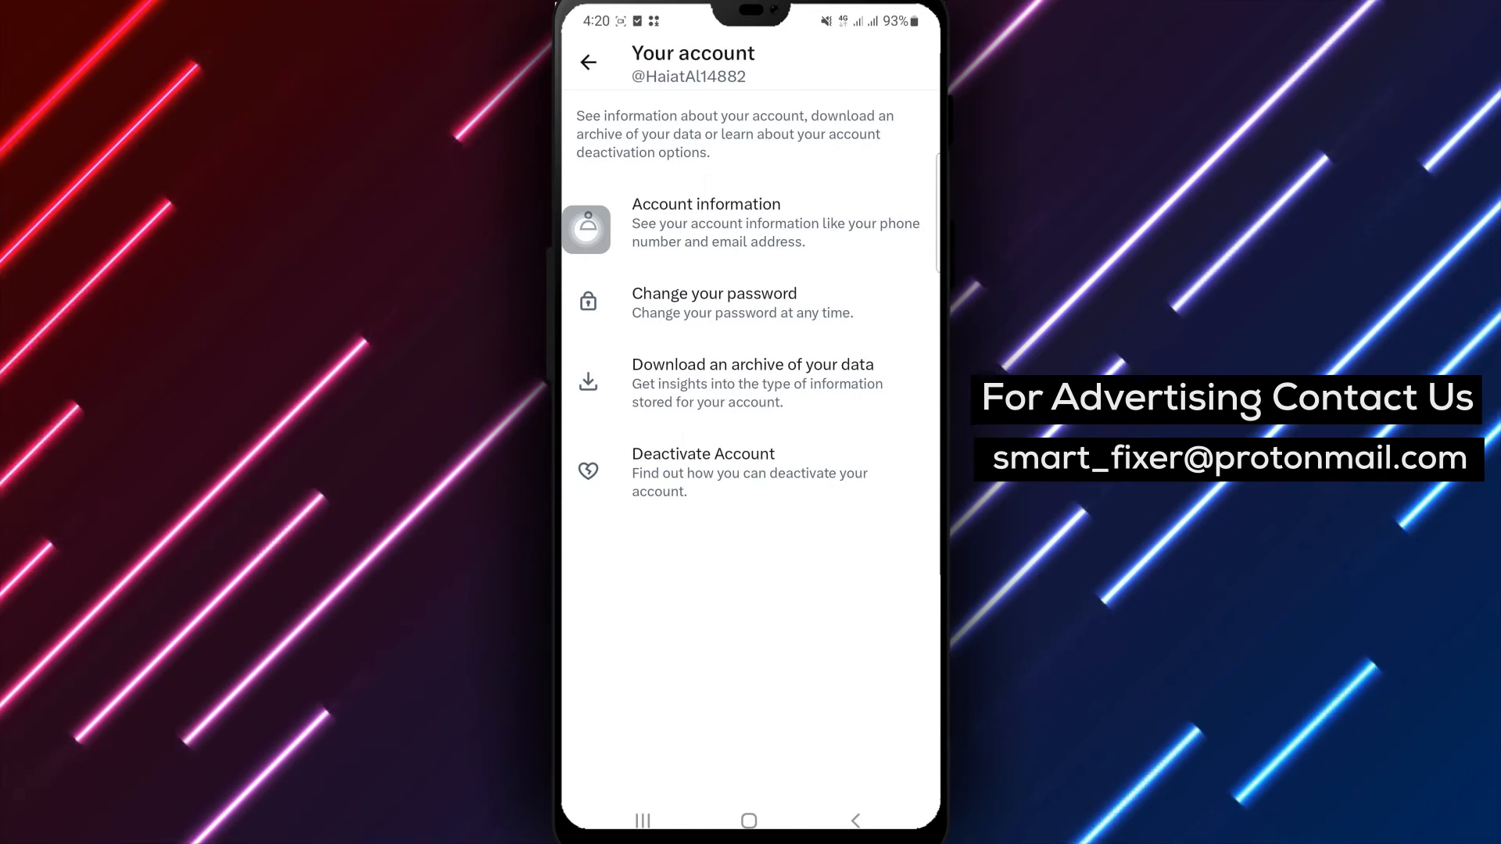
left_click(587, 229)
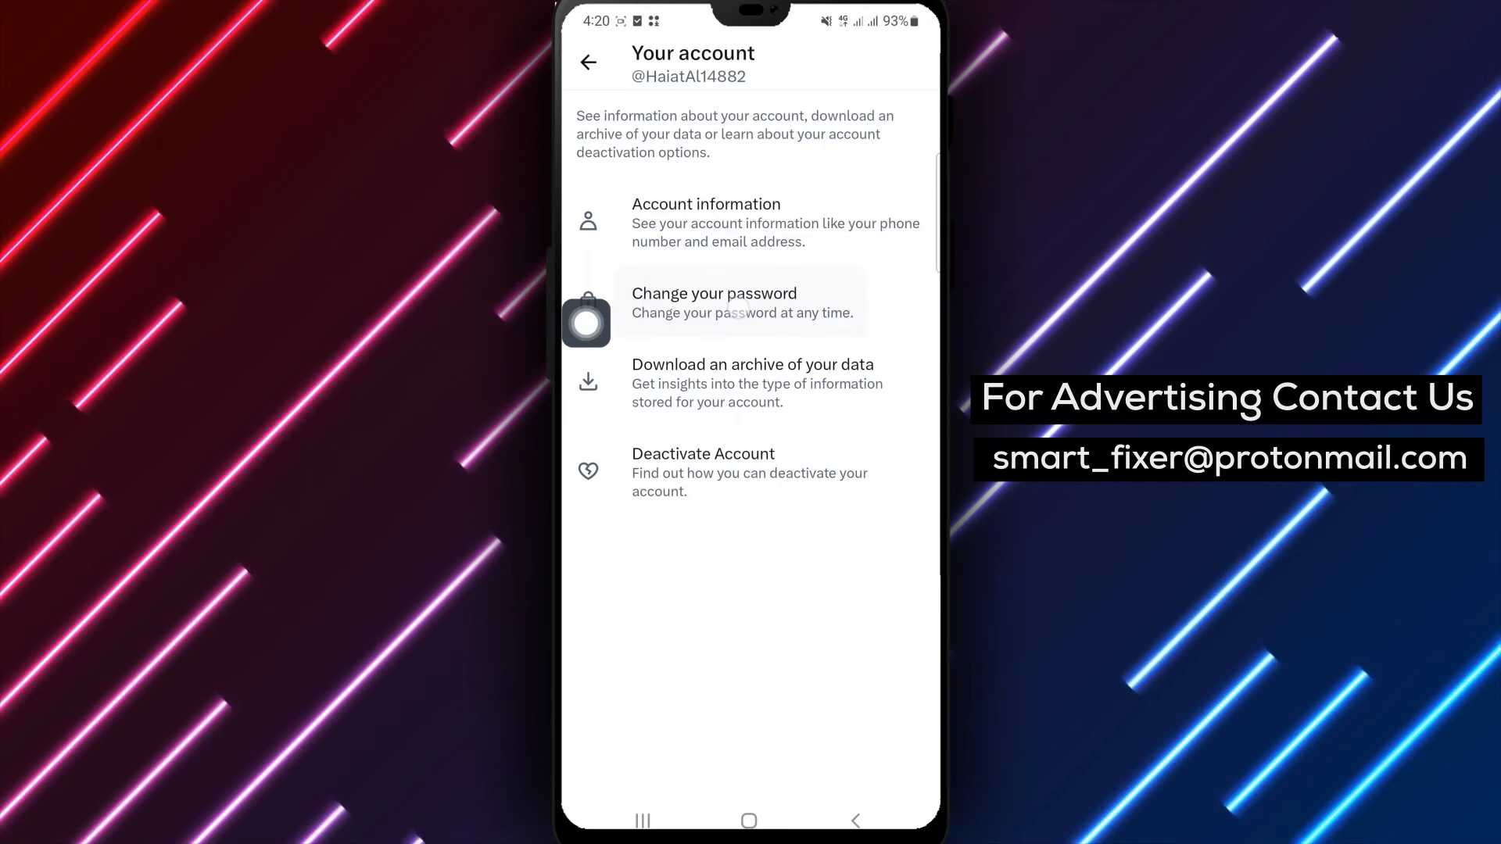
left_click(713, 302)
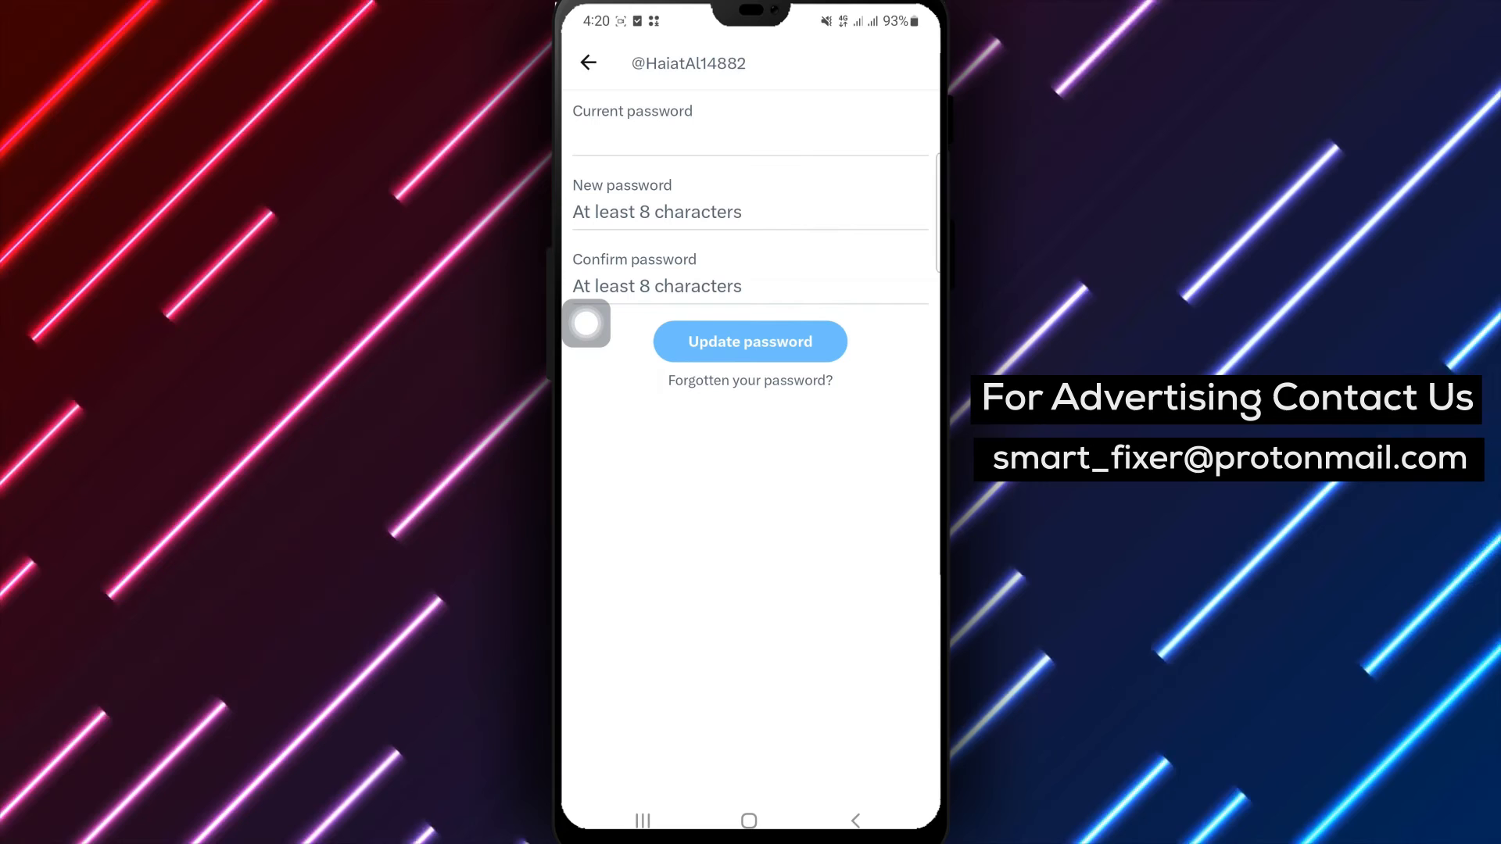